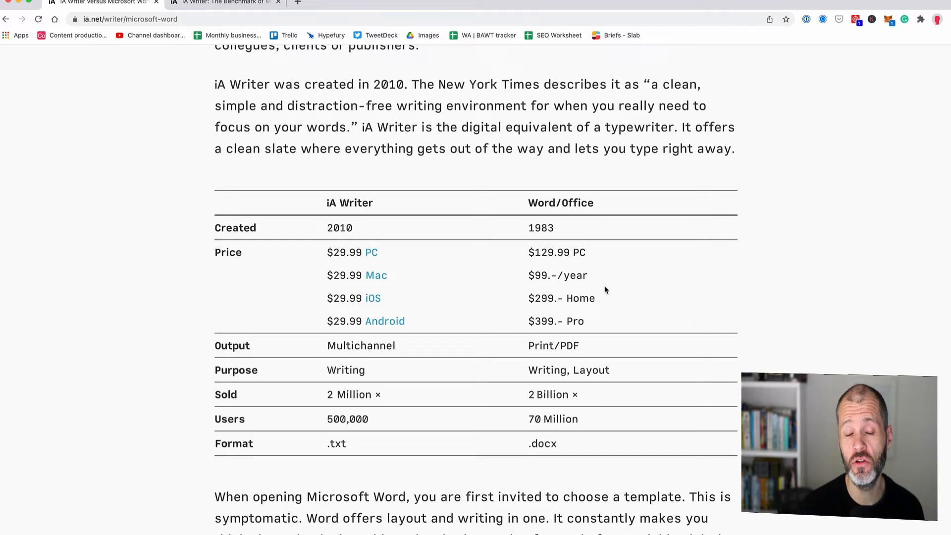
{"action": "mouse_move", "coordinate": [469, 293]}
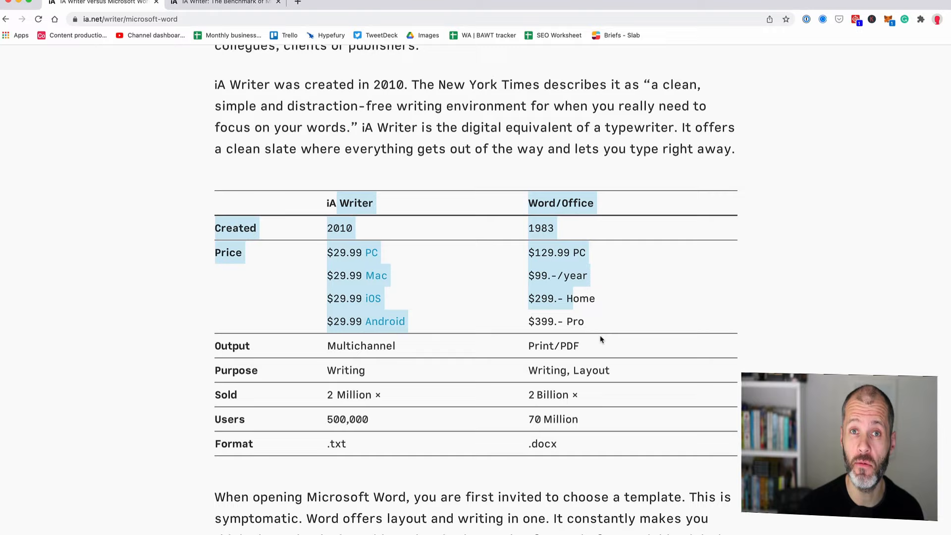
{"action": "mouse_move", "coordinate": [587, 335]}
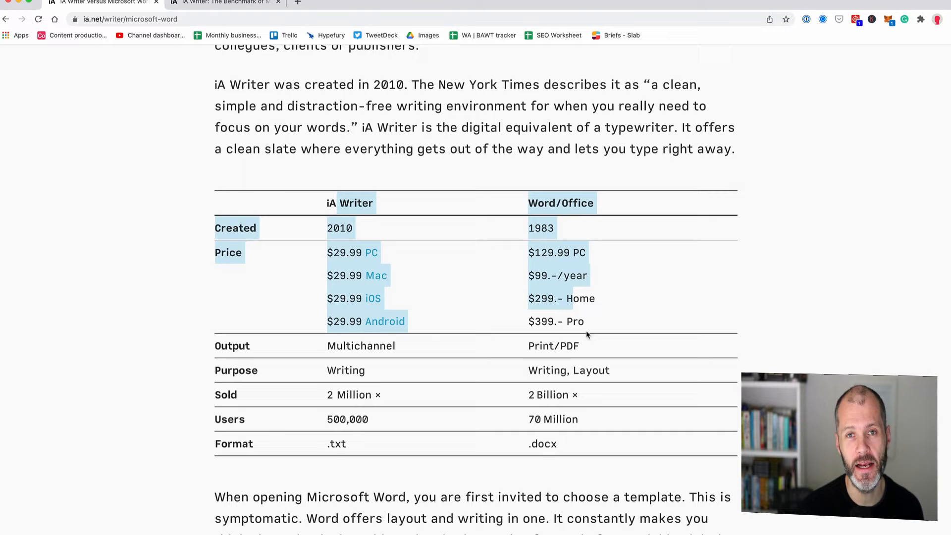
{"action": "mouse_move", "coordinate": [600, 328]}
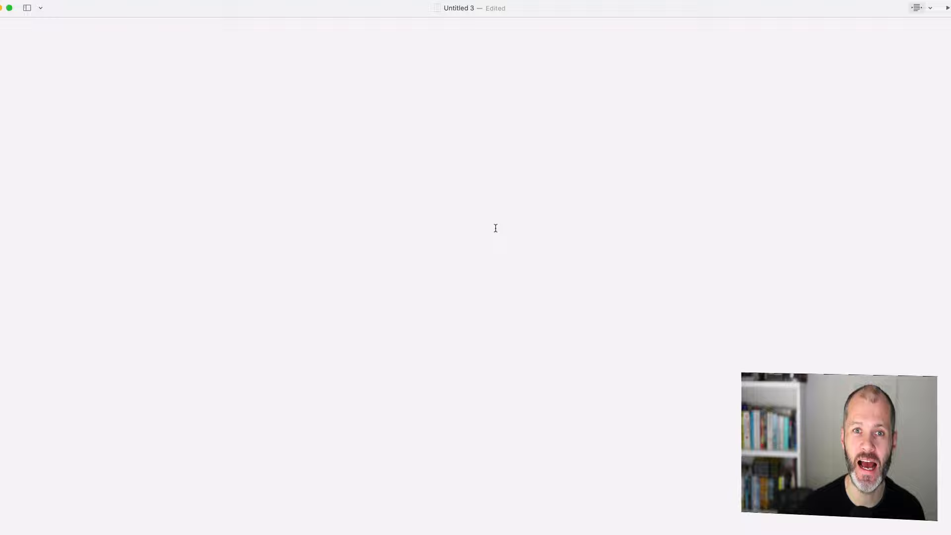
- Write the line This is IA writer in the new untitled document
{"action": "type", "text": "This is IA writer"}
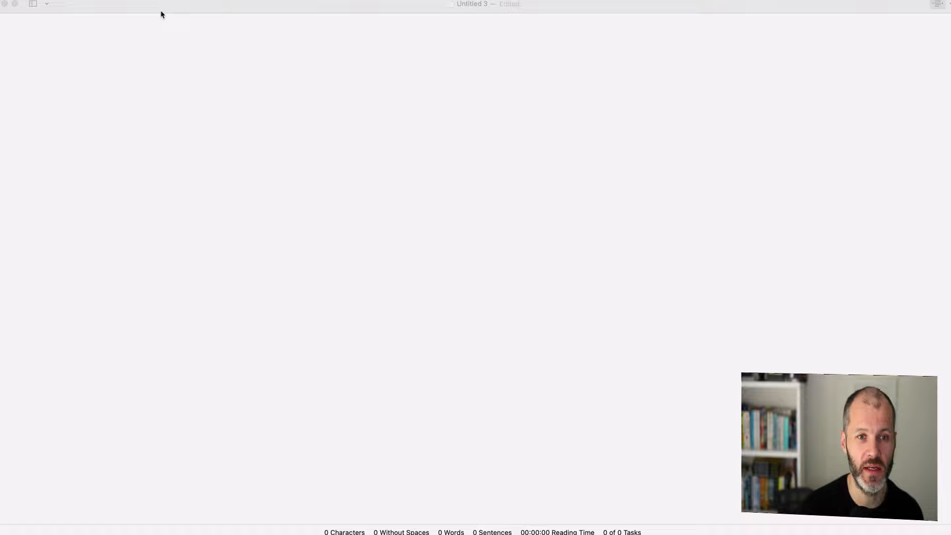
- Write This is IA Writer. as #, ## and ### headings with plain lines between
{"action": "type", "text": "This is IA Writer."}
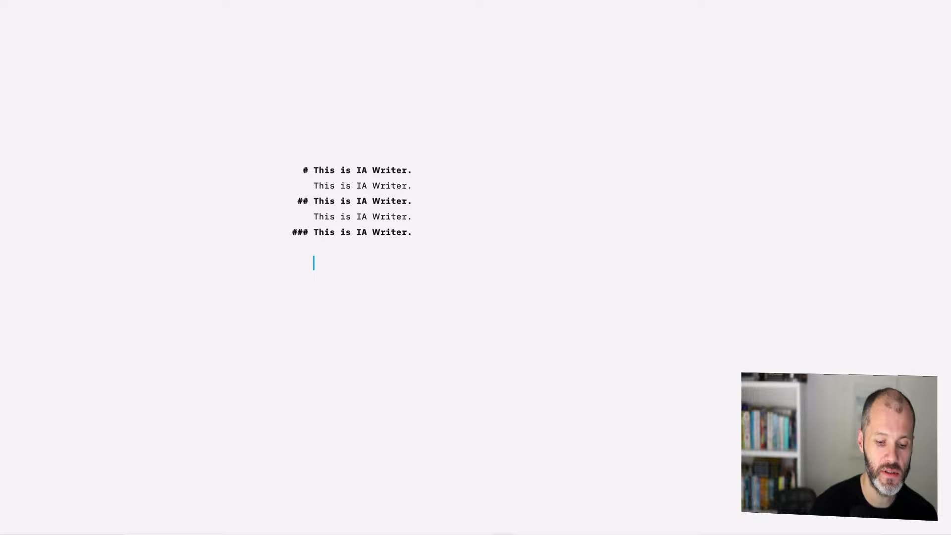
- Add * list items, bold and italic This is IA Writer., and start a Markdown link
{"action": "type", "text": "* list item 1"}
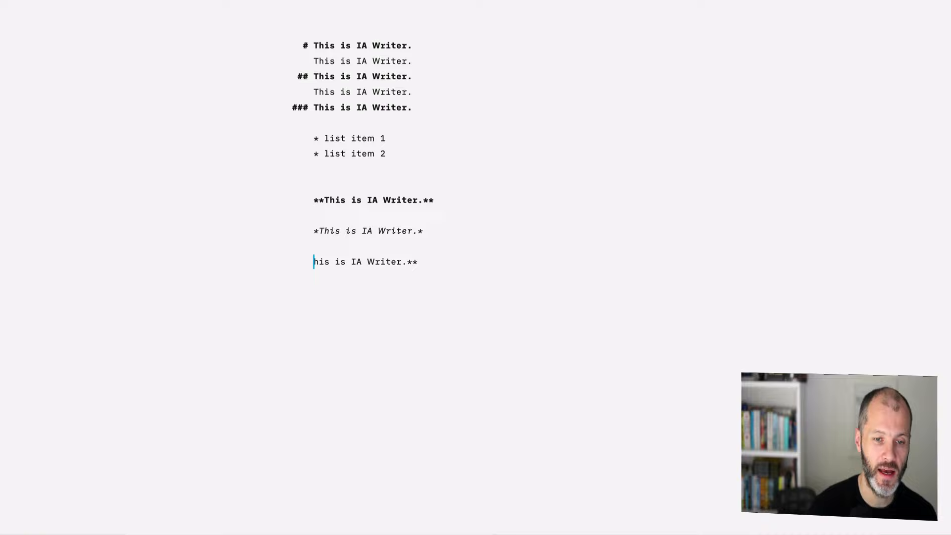
{"action": "type", "text": "[This is IA Writer.];web"}
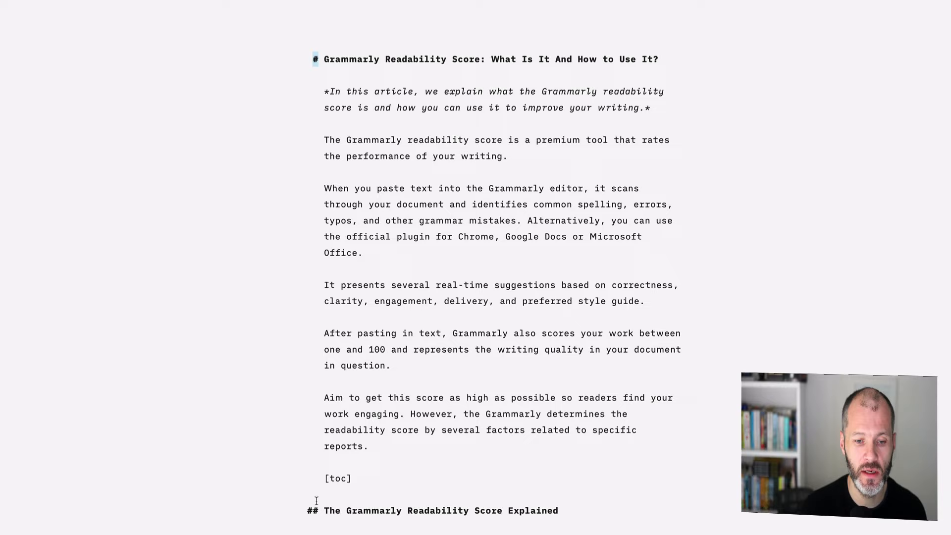
- Scroll through the Grammarly Readability Score article's Markdown source
{"action": "scroll", "scroll_direction": "down", "scroll_amount": 3}
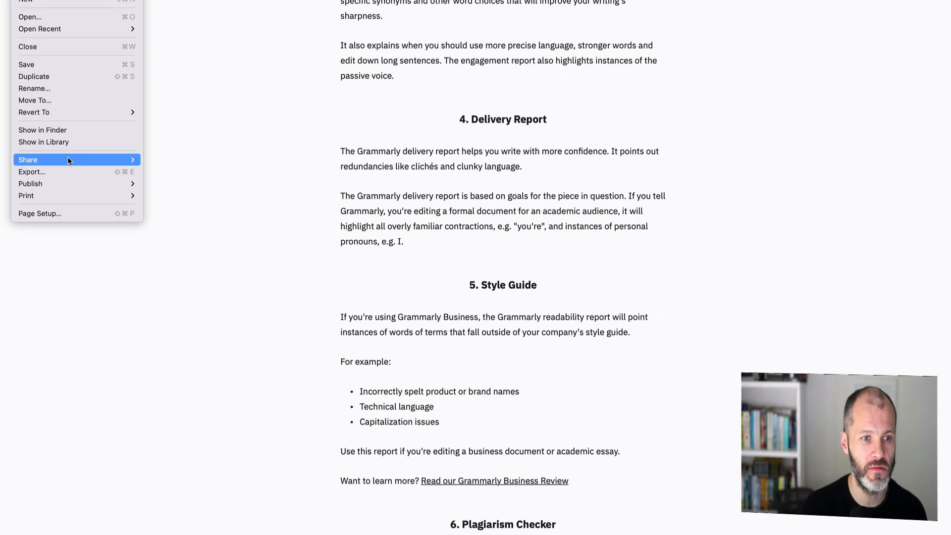
- Show the rendered preview of the Grammarly article with headings and bullet lists
{"action": "left_click", "coordinate": [30, 172]}
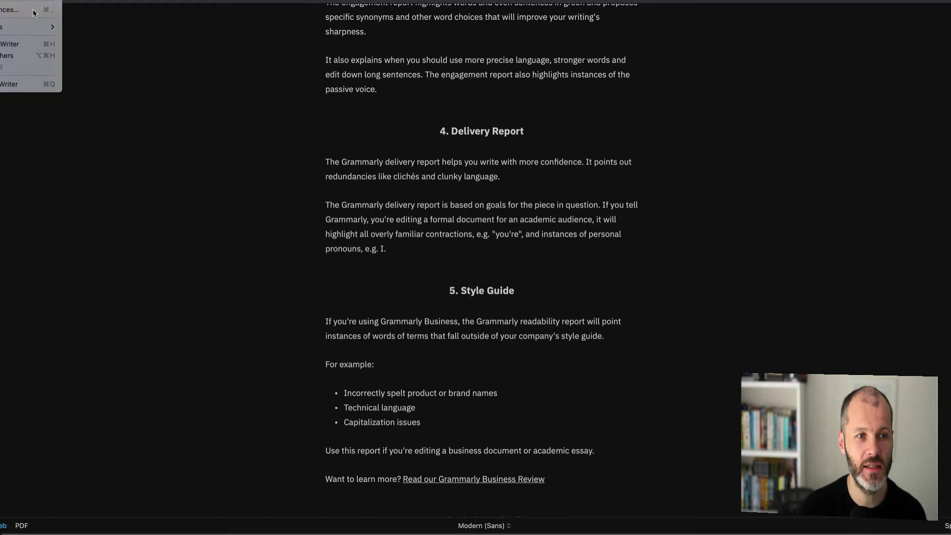
- Set Appearance to Light in Preferences and review the Library and Editor settings
{"action": "left_click", "coordinate": [20, 9]}
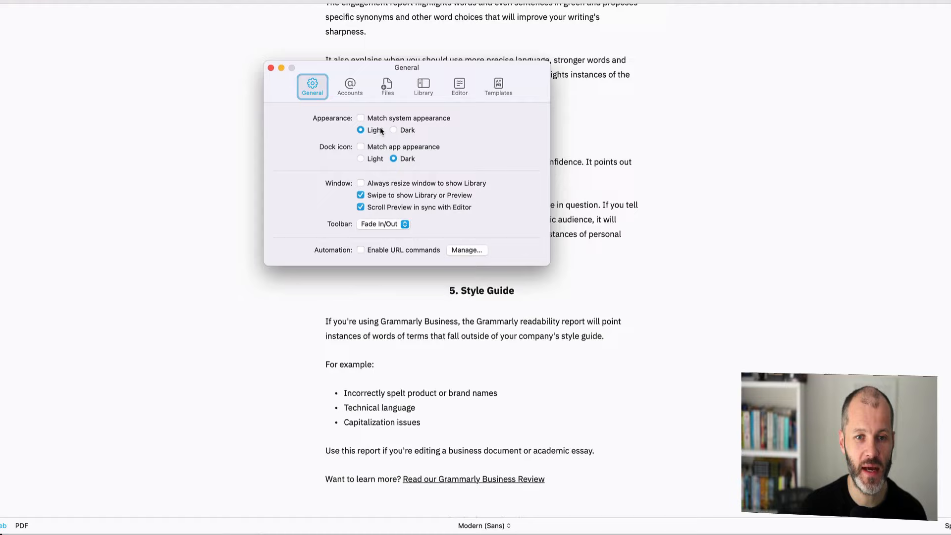
{"action": "left_click", "coordinate": [423, 87]}
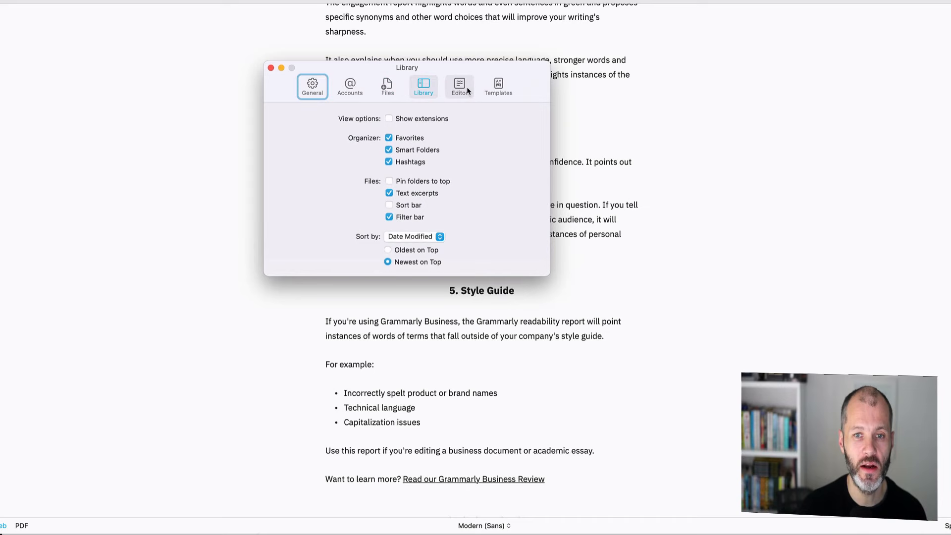
{"action": "left_click", "coordinate": [268, 68]}
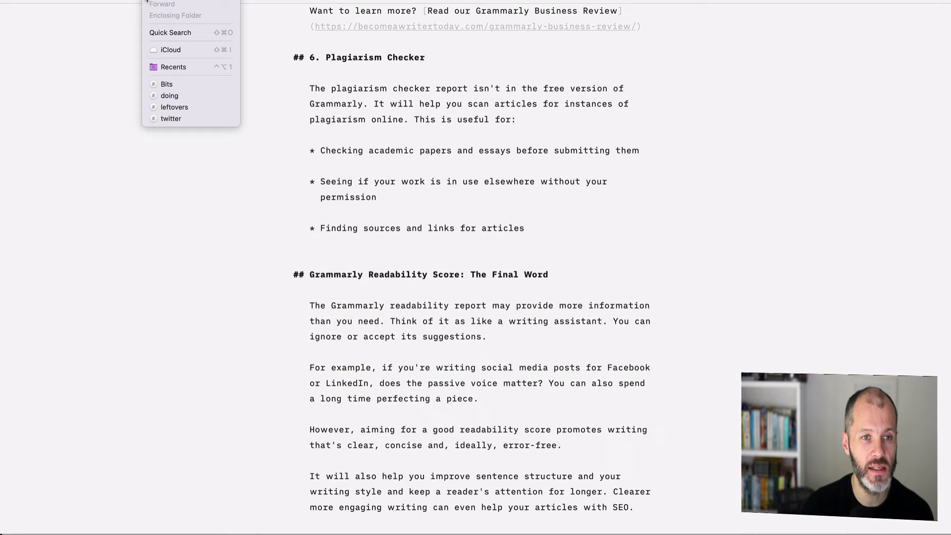
{"action": "type", "text": "fdasfds"}
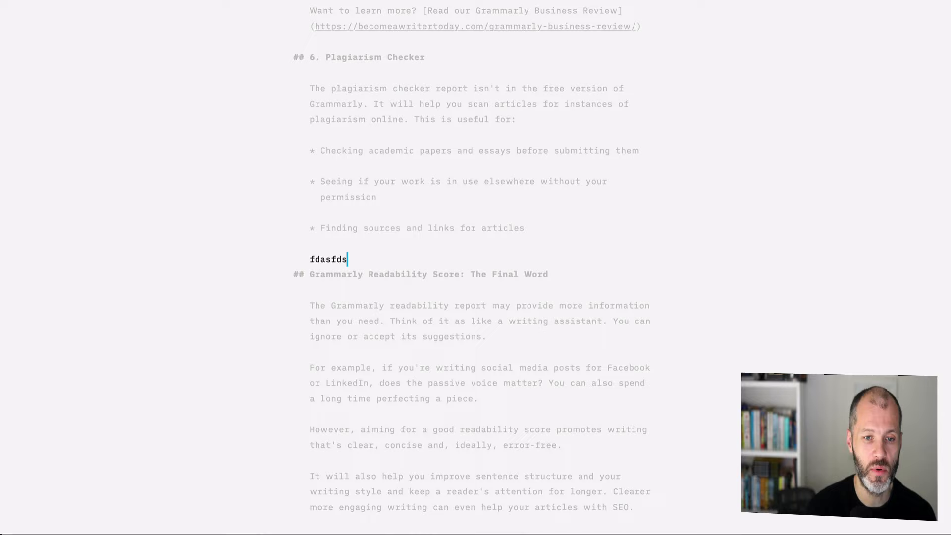
{"action": "type", "text": "tehsfsa, this is focus"}
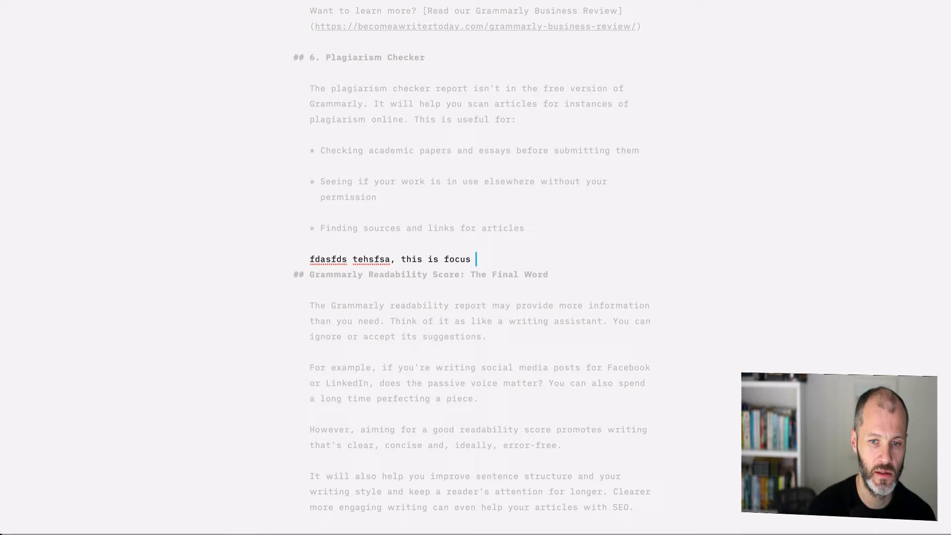
{"action": "type", "text": "mode,. fadsfds"}
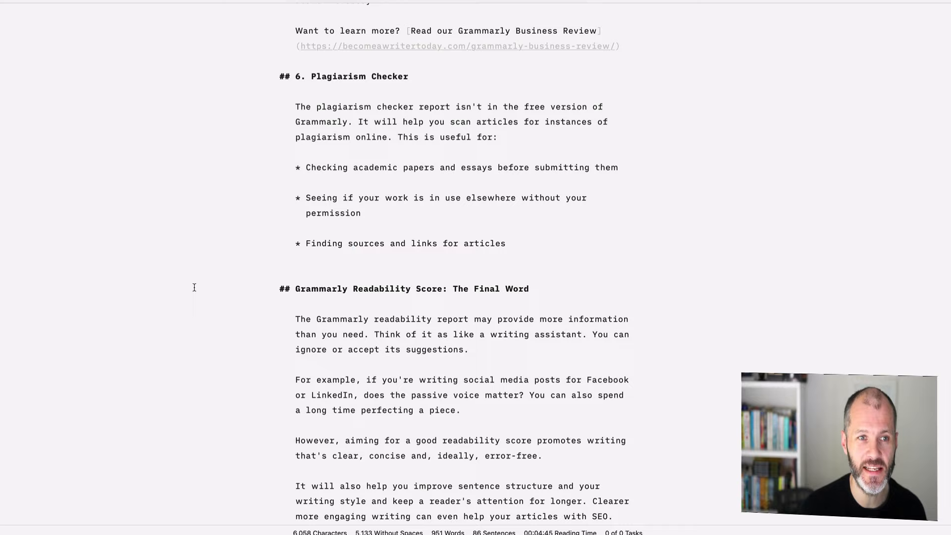
- Enable Show Syntax to colour parts of speech, toggling Adverbs highlighting
{"action": "left_click", "coordinate": [353, 244]}
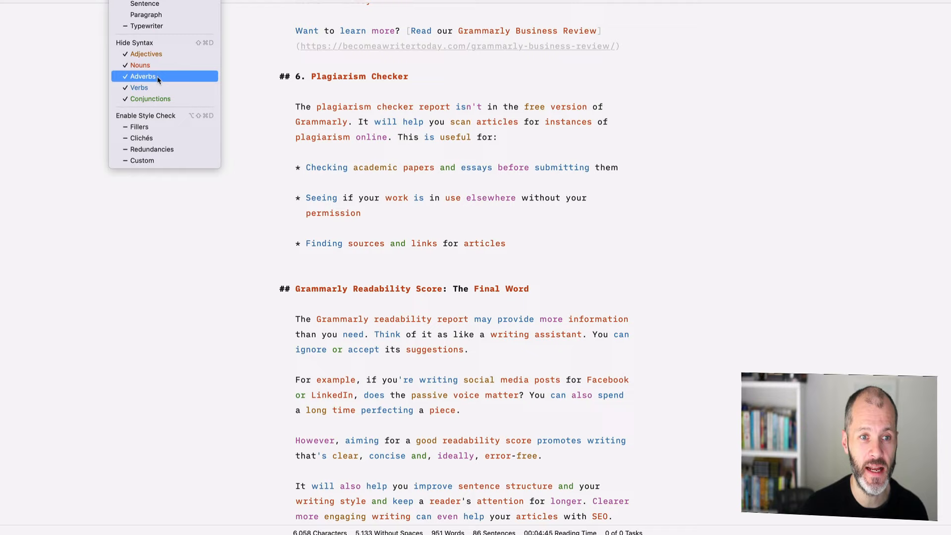
{"action": "left_click", "coordinate": [140, 75]}
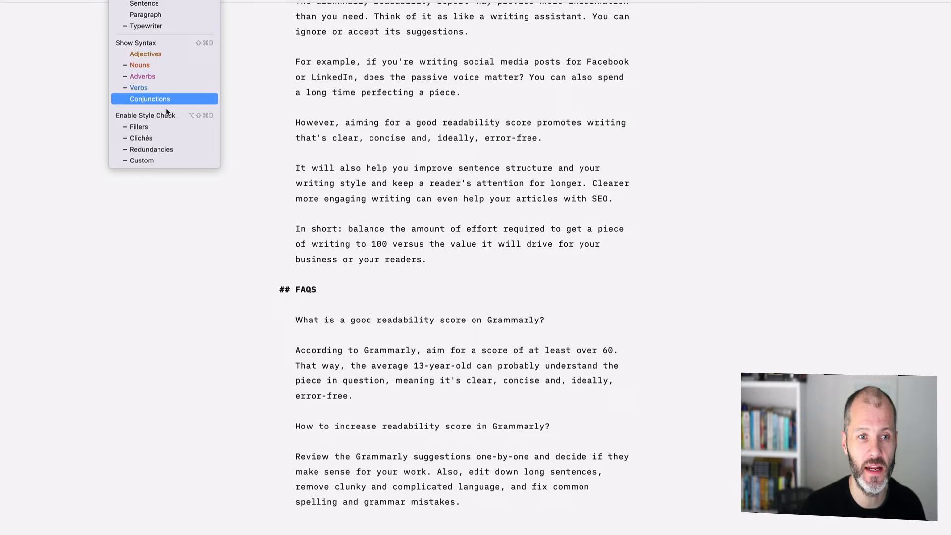
{"action": "mouse_move", "coordinate": [175, 118]}
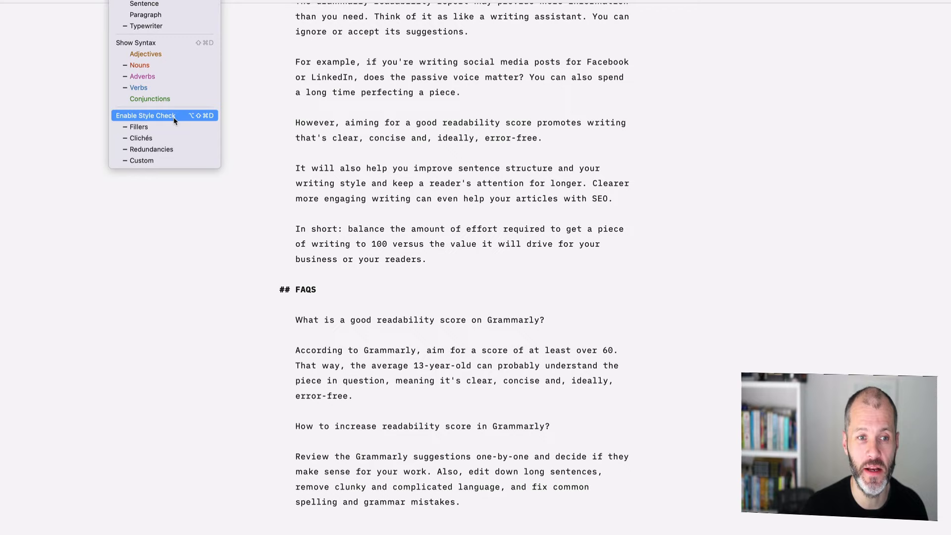
- Enable Style Check so fillers like also and probably strike through, with Custom rules
{"action": "left_click", "coordinate": [144, 115]}
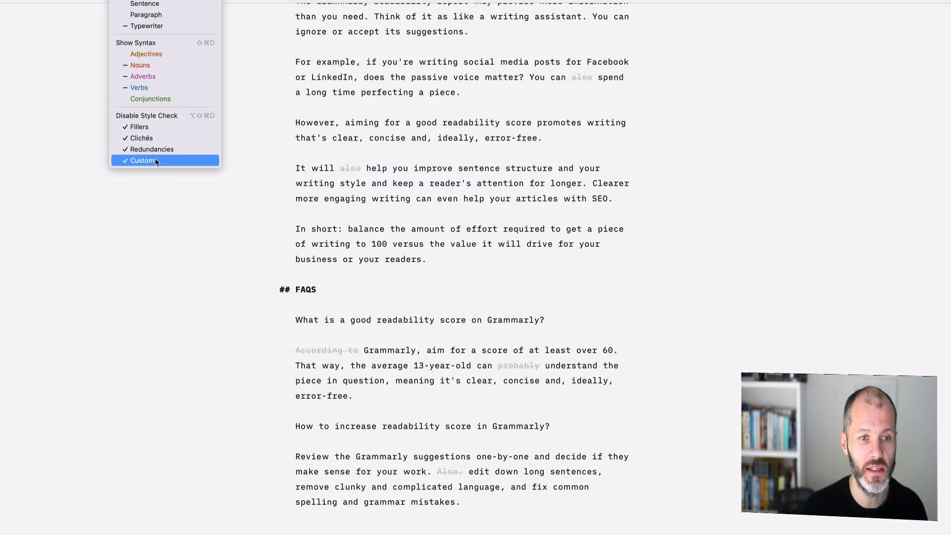
{"action": "left_click", "coordinate": [144, 161]}
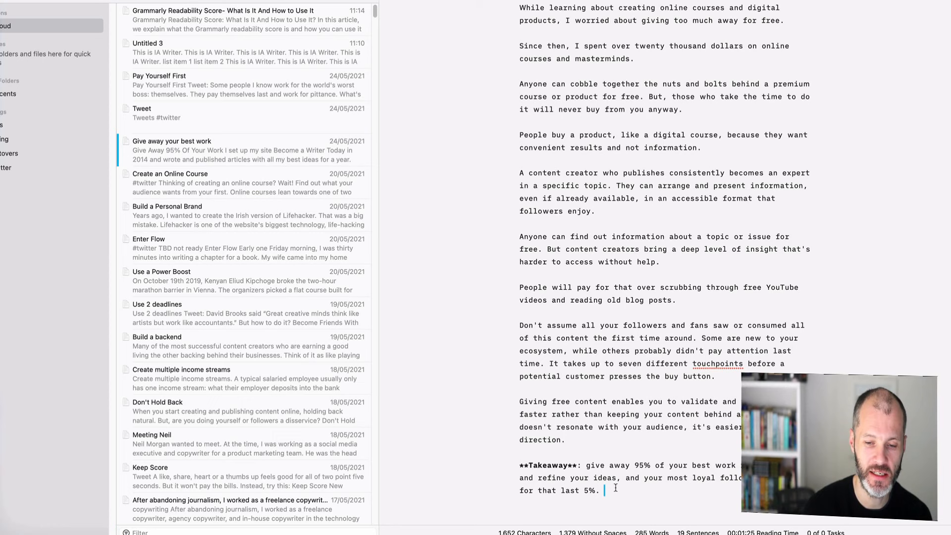
- Tag Give away your best work with #doing and list that tag's documents
{"action": "type", "text": "#doing"}
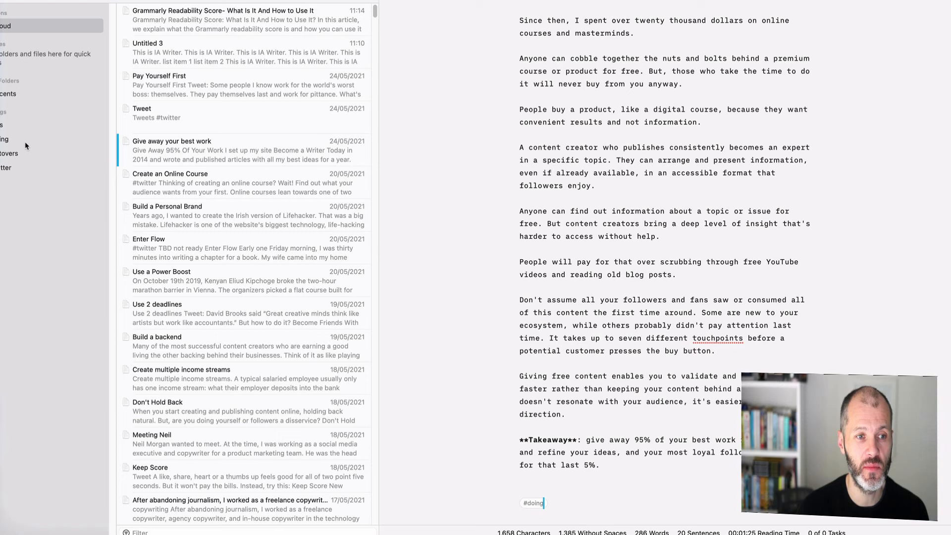
{"action": "scroll", "scroll_direction": "down", "scroll_amount": 3}
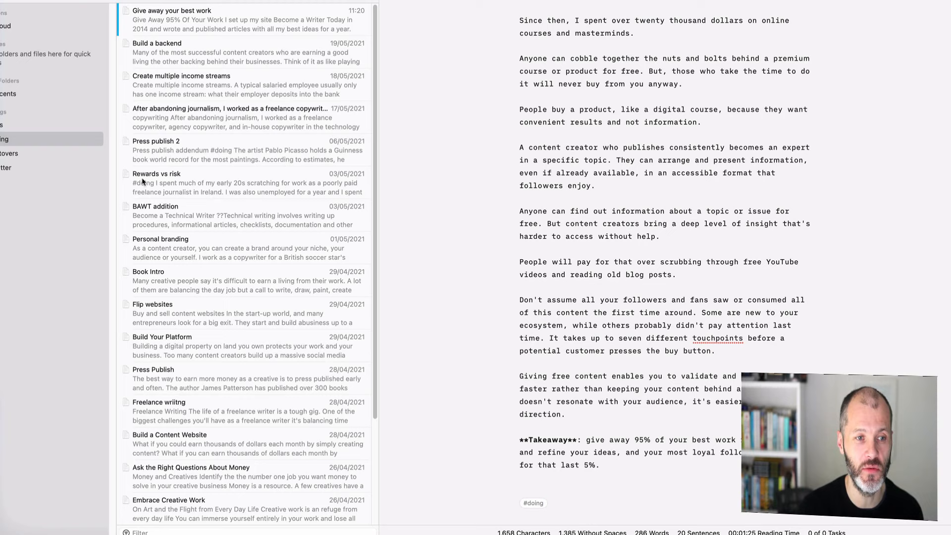
{"action": "mouse_move", "coordinate": [97, 117]}
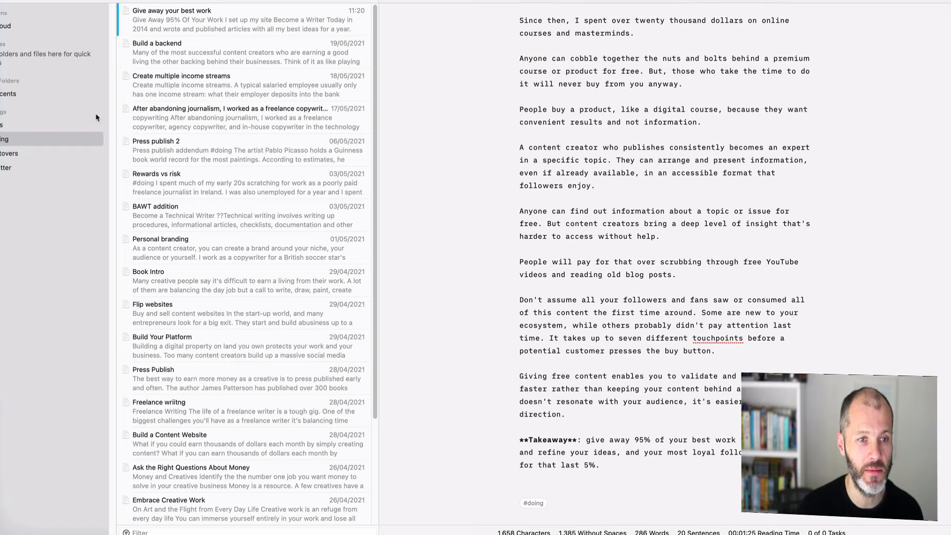
{"action": "scroll", "scroll_direction": "down", "scroll_amount": 3}
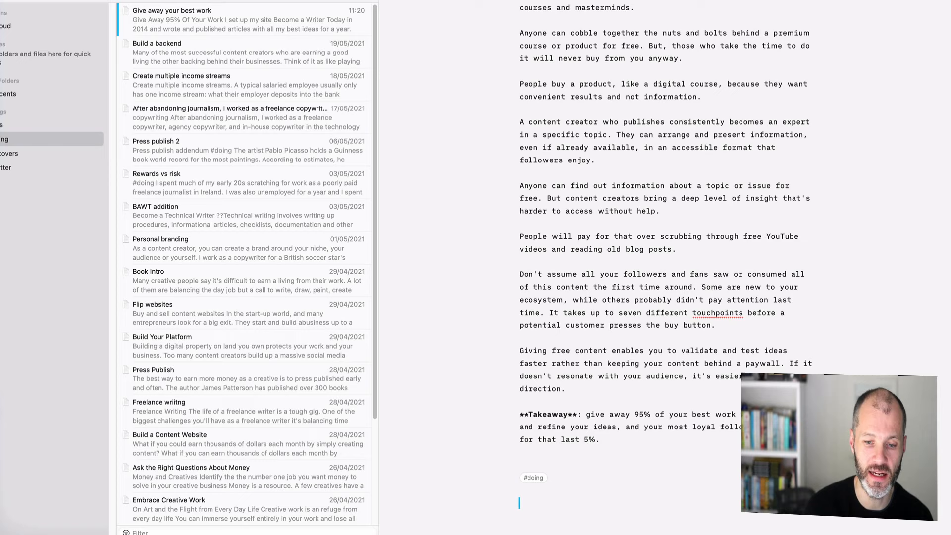
- Add #thisisanewhashtag on its own line below #doing
{"action": "type", "text": "#thisisanewhashtag"}
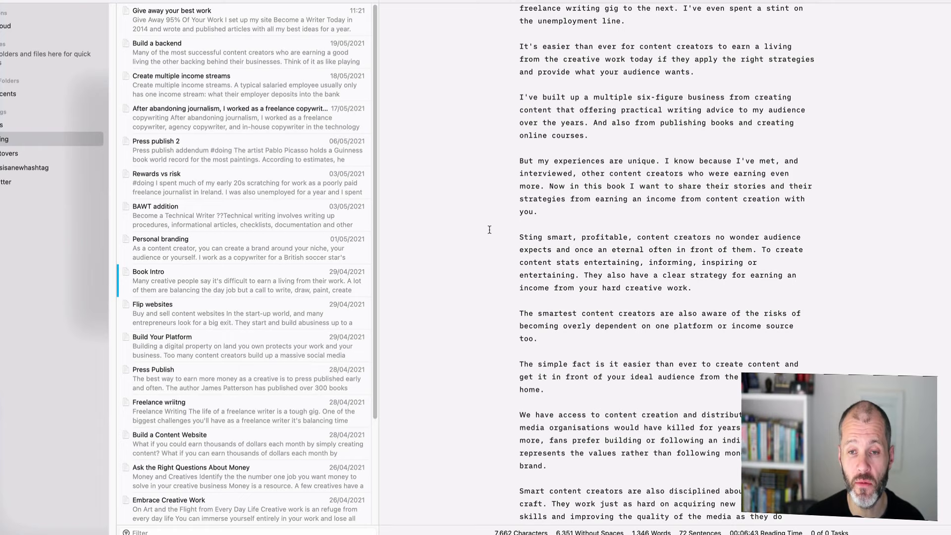
{"action": "mouse_move", "coordinate": [501, 239]}
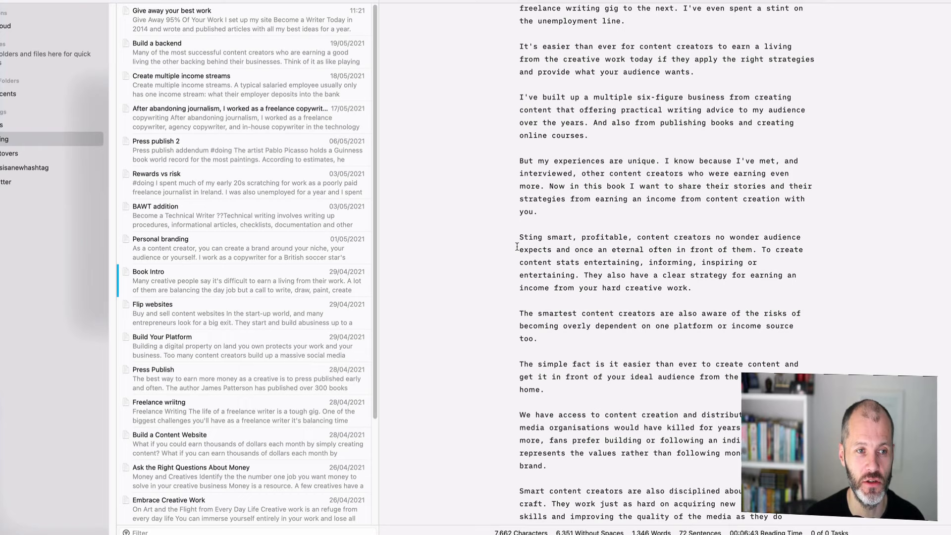
{"action": "mouse_move", "coordinate": [518, 241]}
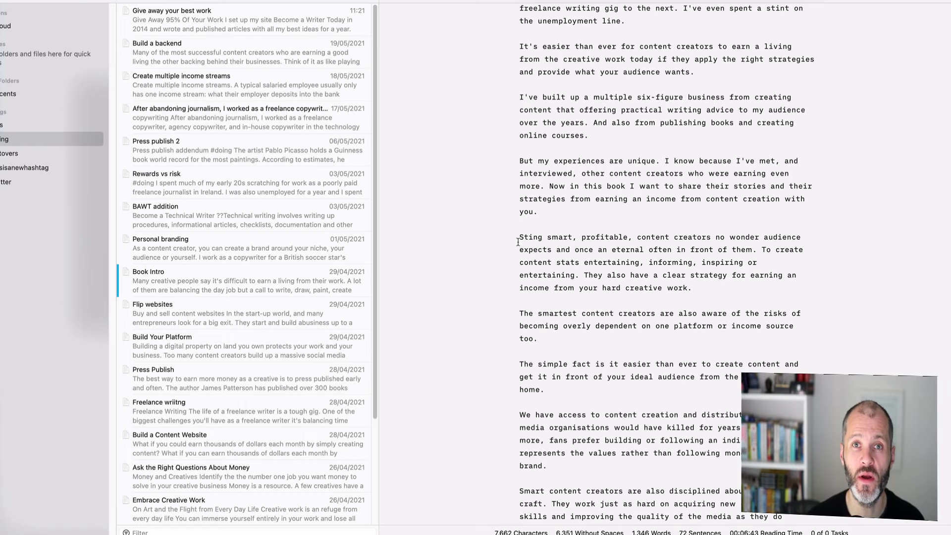
{"action": "mouse_move", "coordinate": [450, 247]}
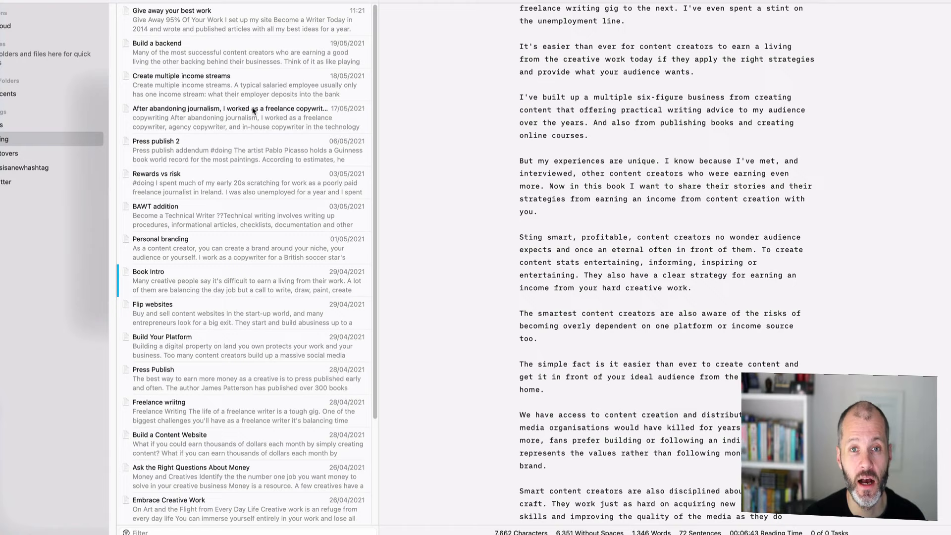
- Filter the library by #thisisanewhashtag, leaving only 'Give away your best work'
{"action": "left_click", "coordinate": [20, 167]}
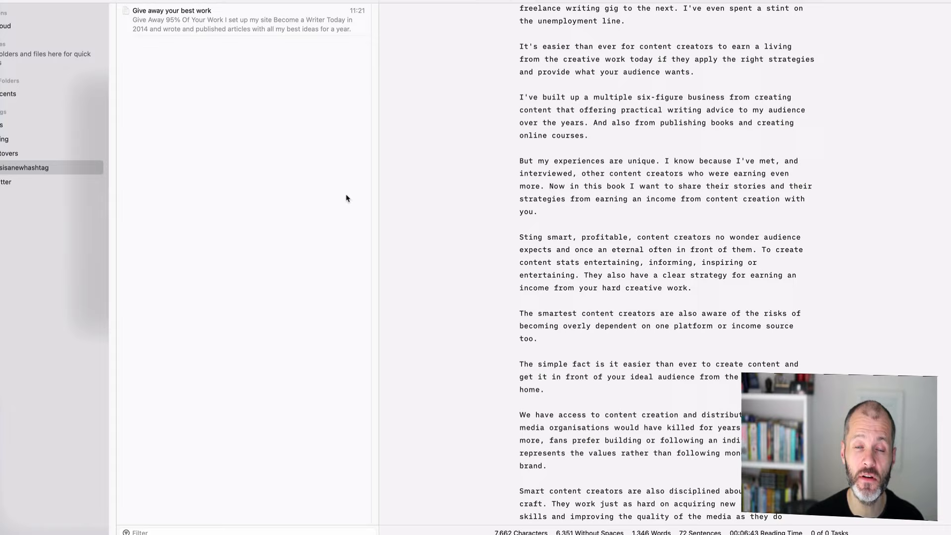
{"action": "mouse_move", "coordinate": [351, 211]}
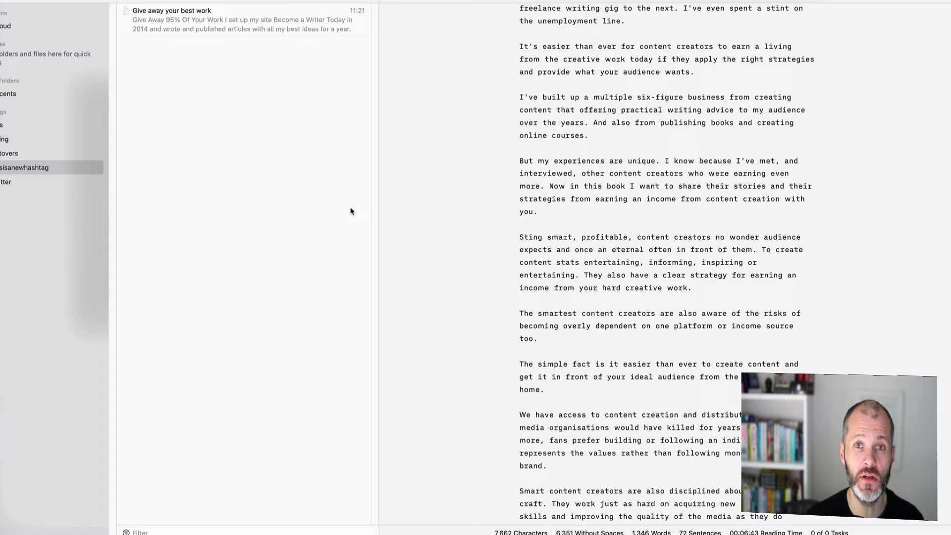
{"action": "mouse_move", "coordinate": [348, 234]}
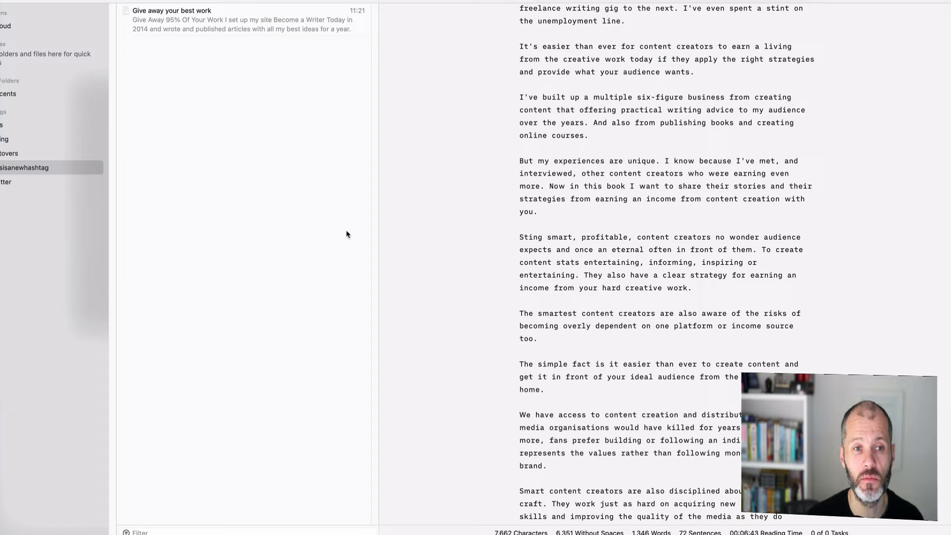
{"action": "mouse_move", "coordinate": [311, 238]}
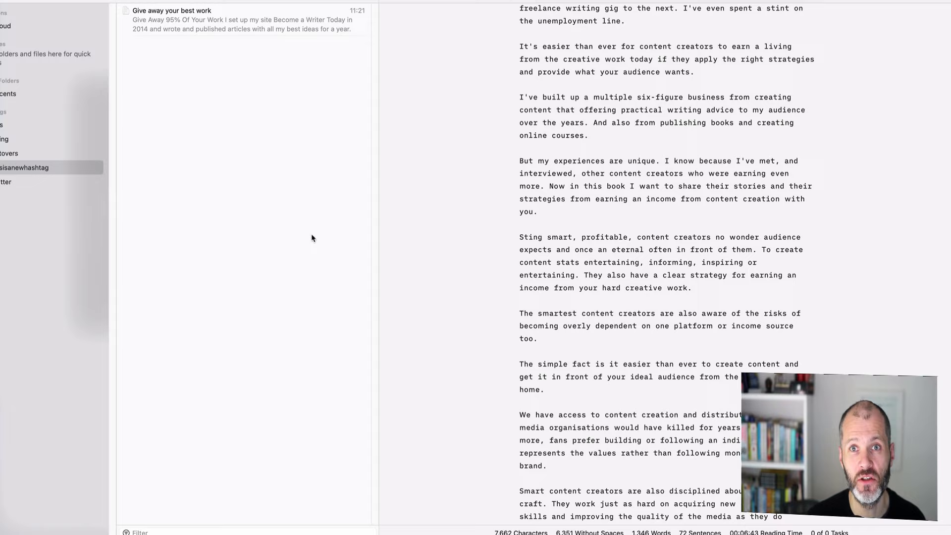
{"action": "mouse_move", "coordinate": [327, 253]}
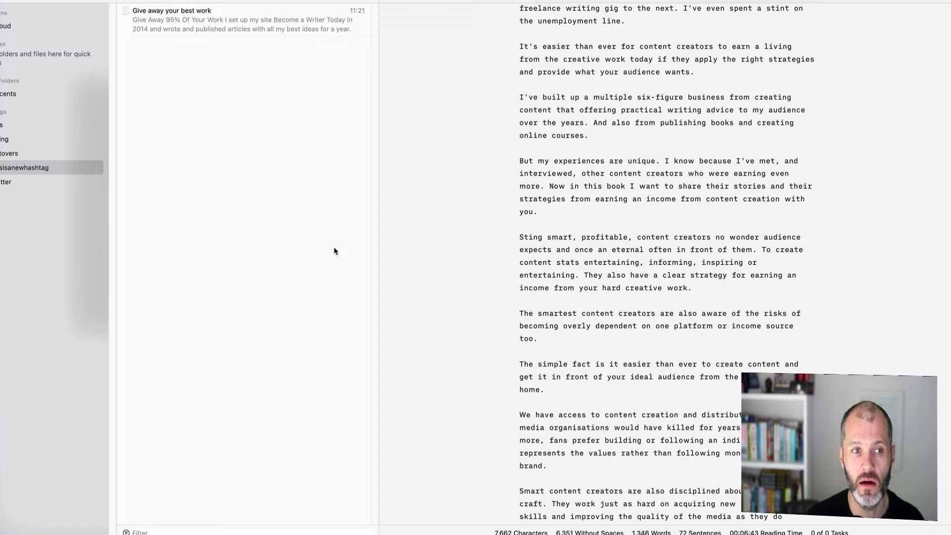
{"action": "mouse_move", "coordinate": [337, 247]}
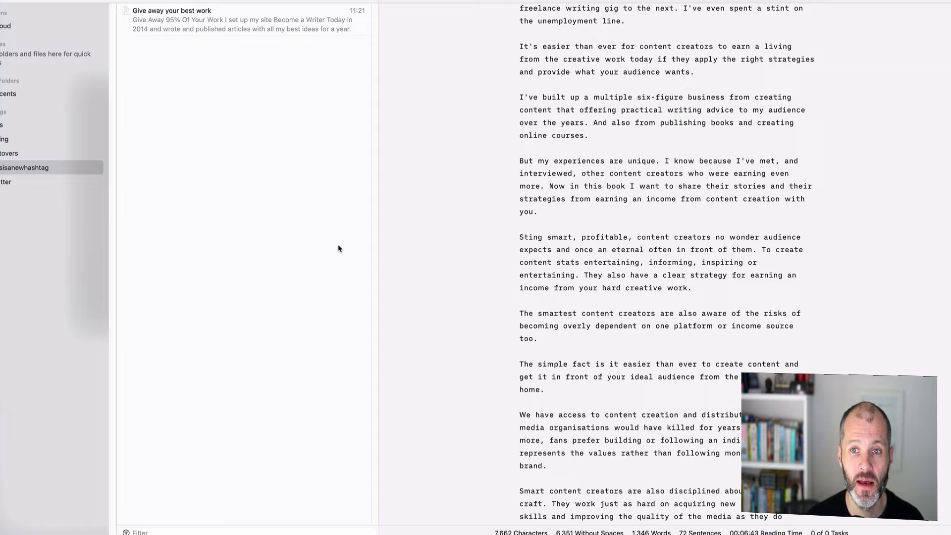